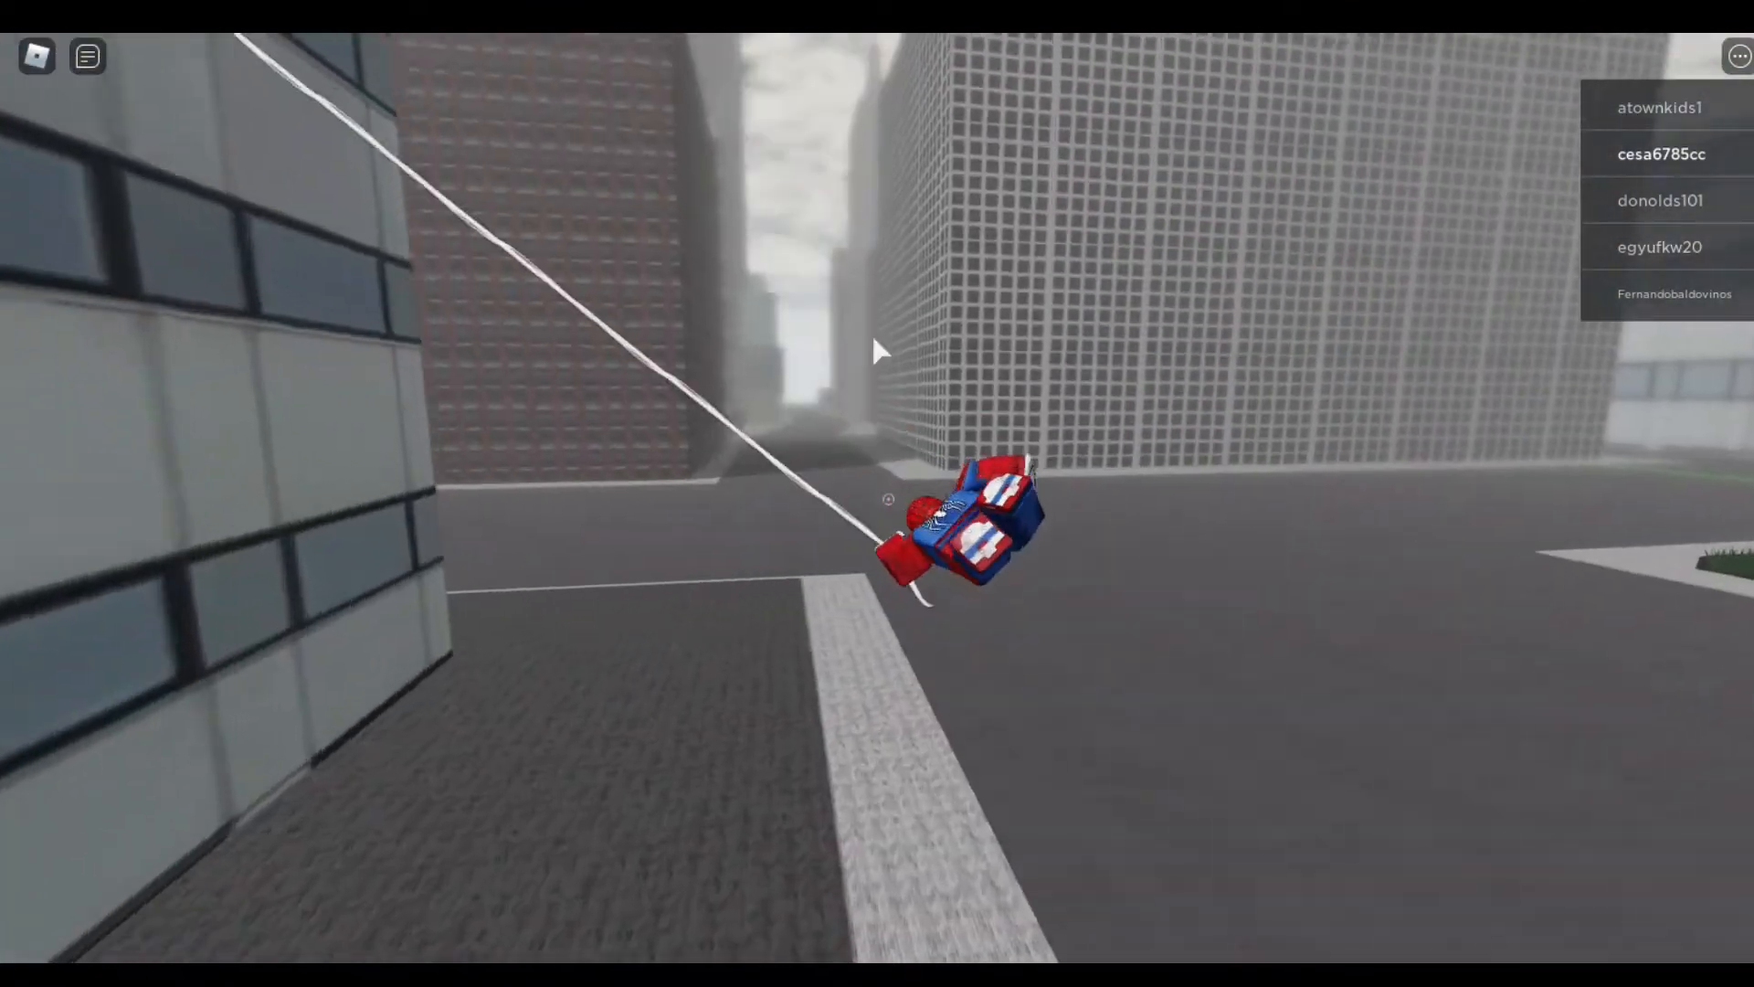
mouse_move(879, 351)
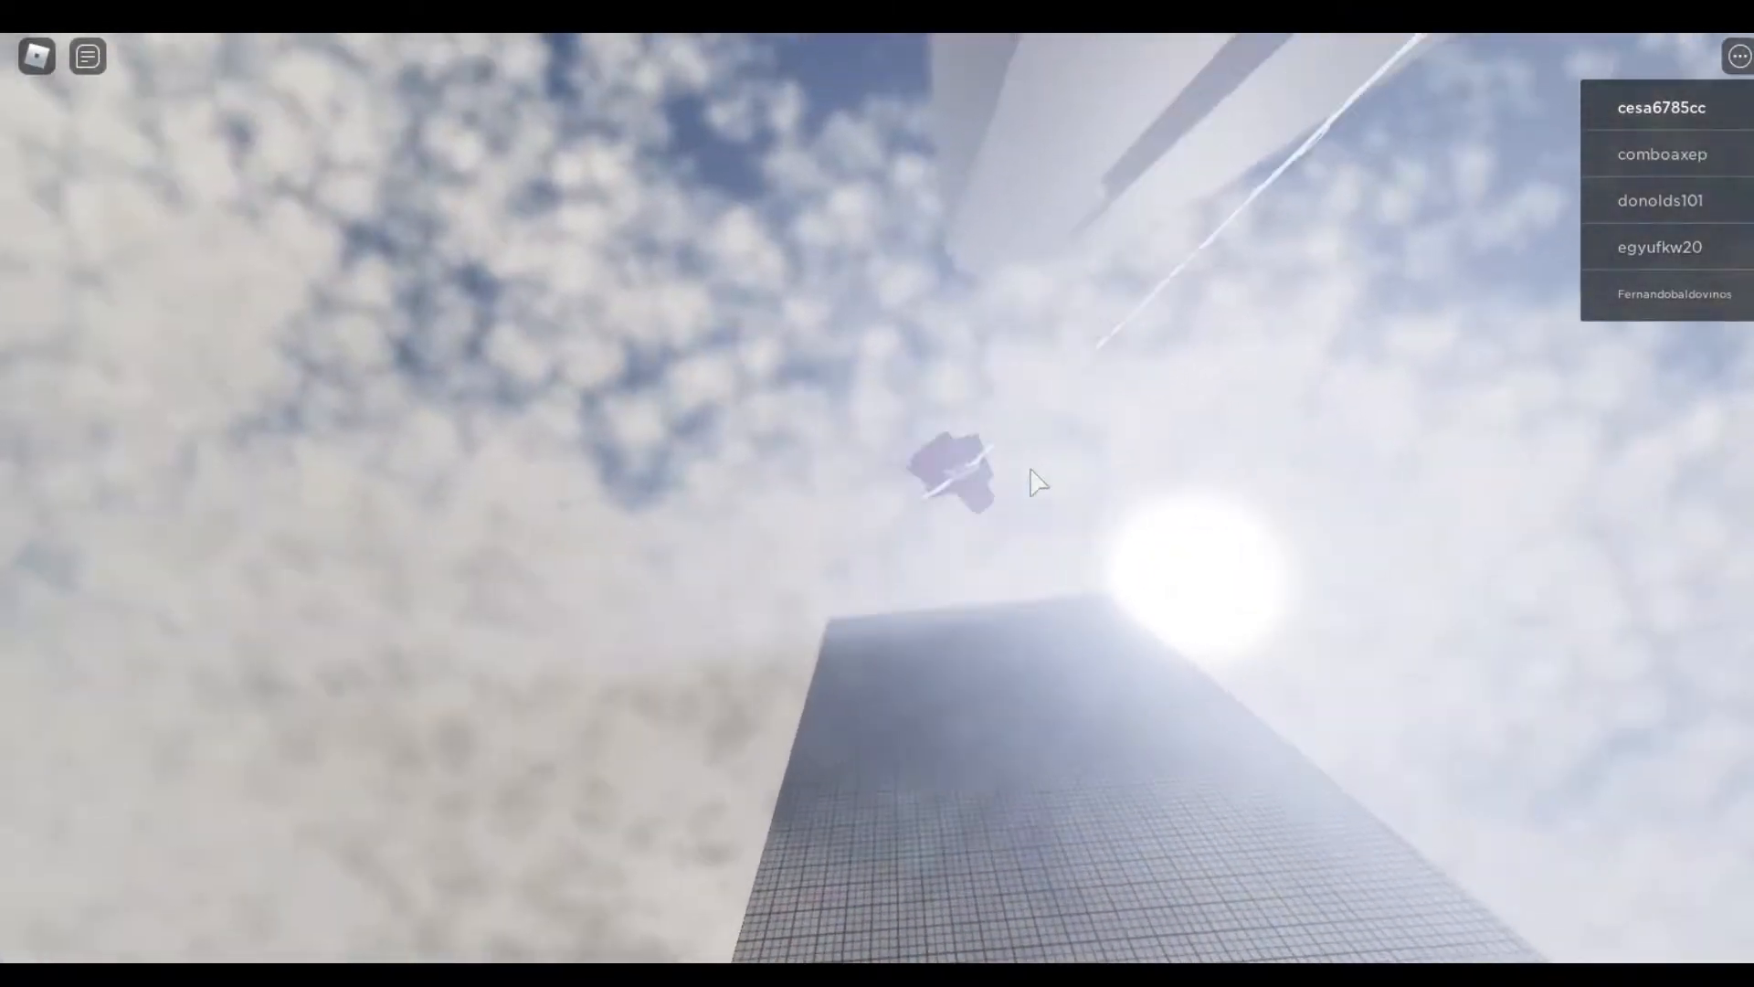
mouse_move(1031, 482)
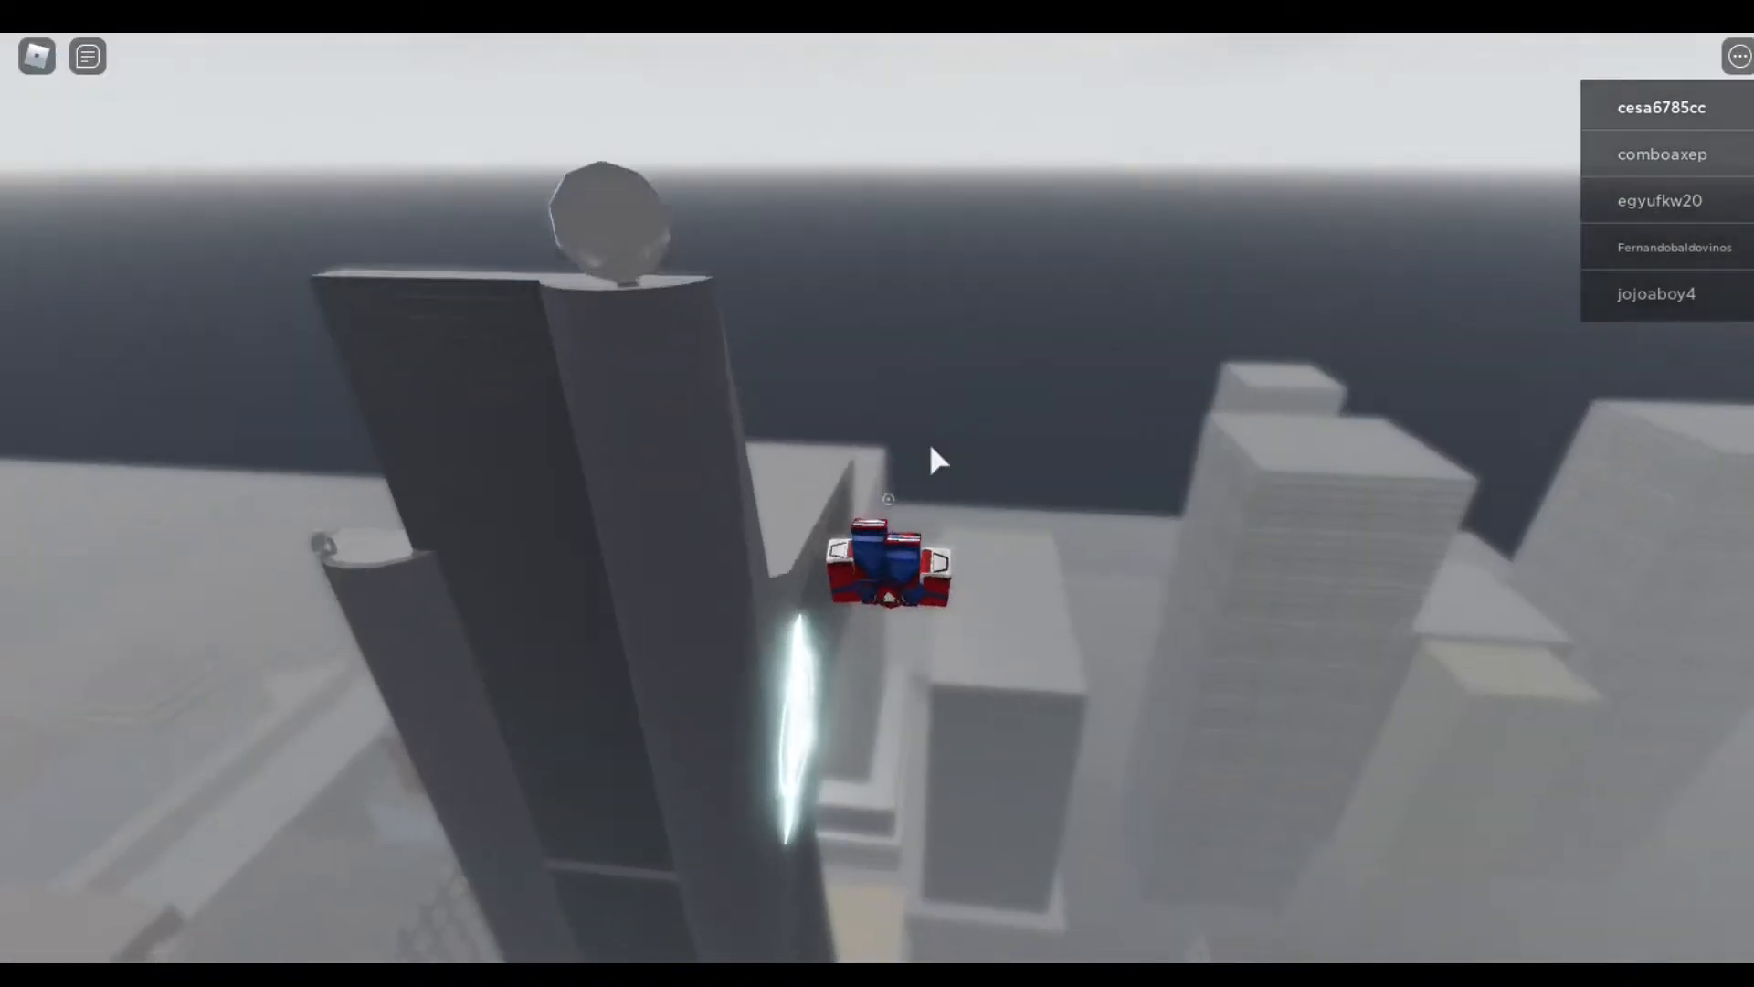
mouse_move(935, 461)
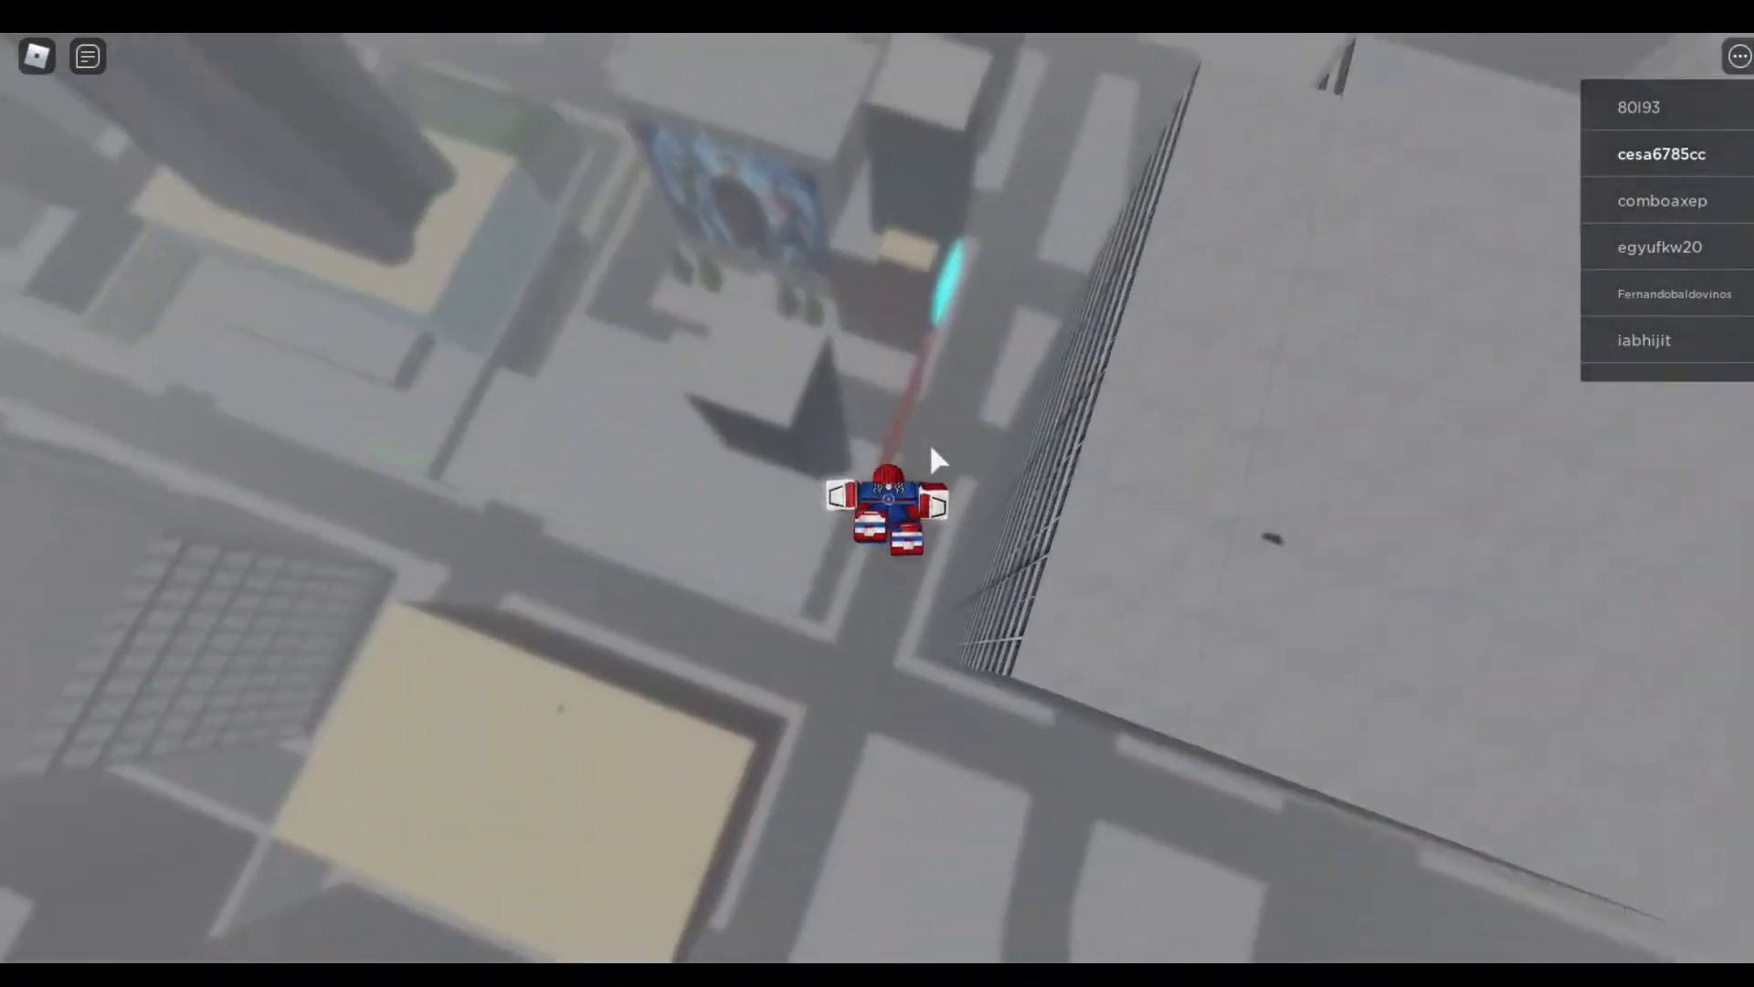
mouse_move(936, 459)
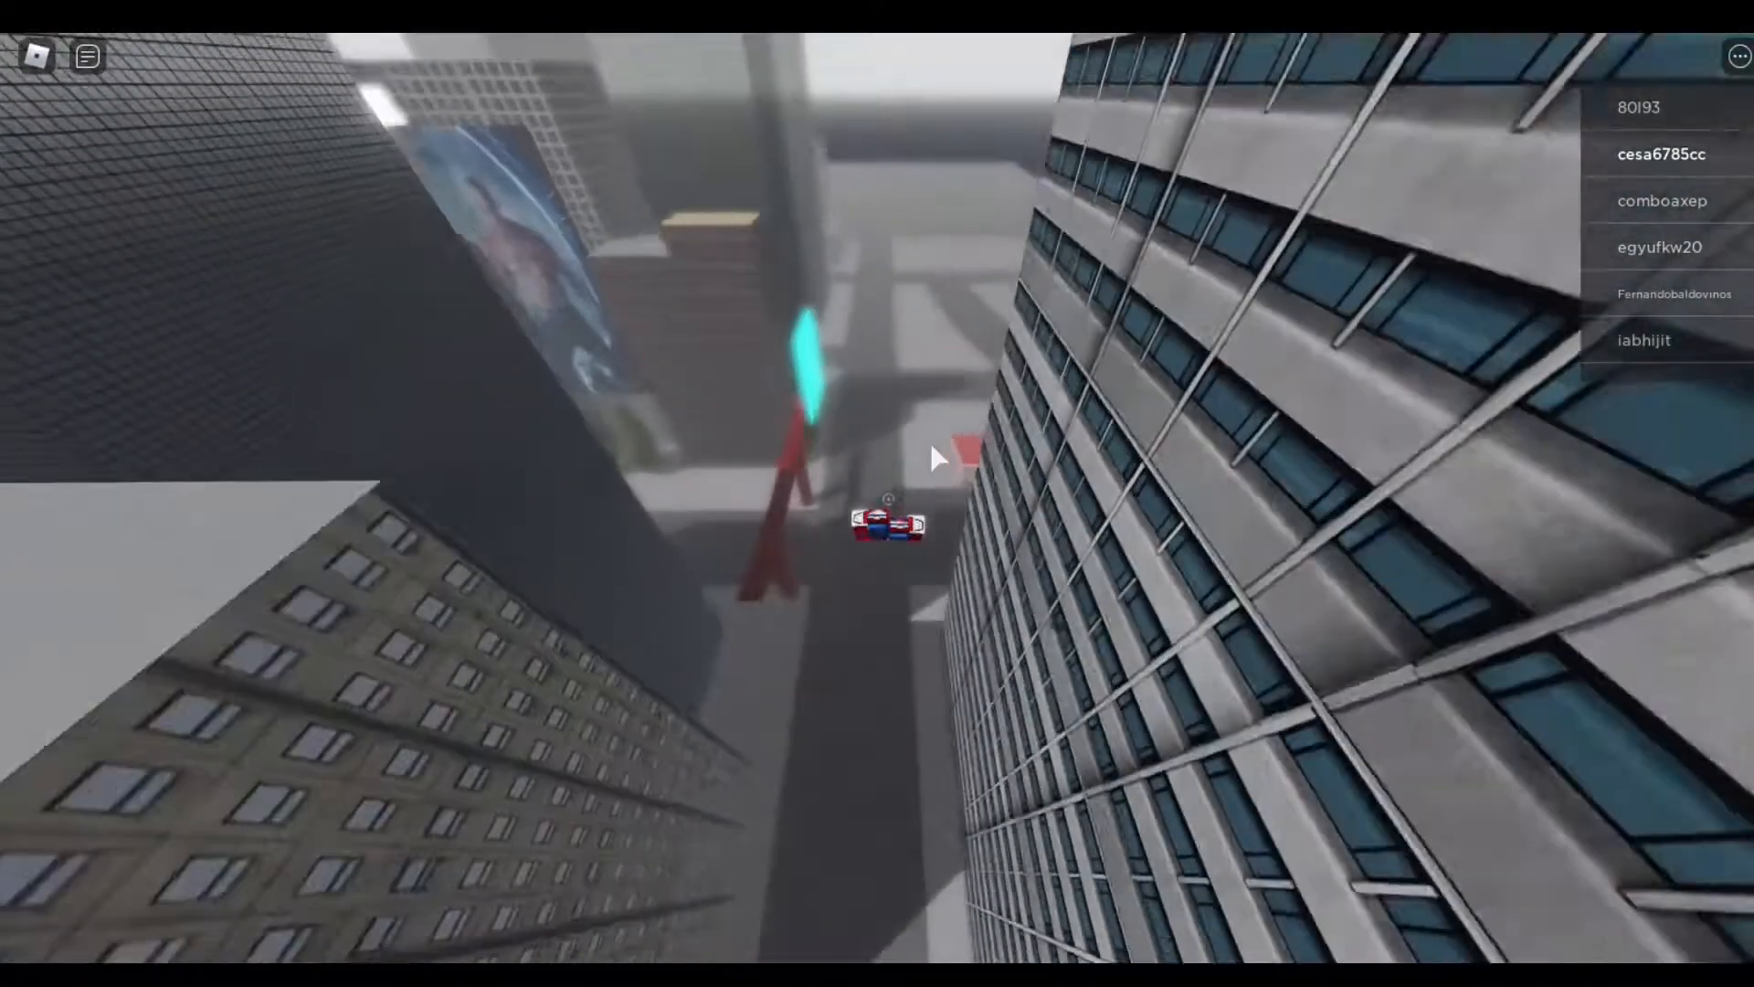